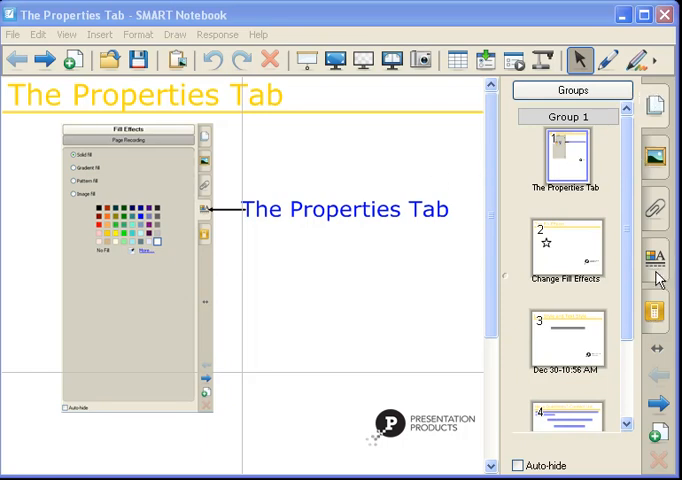
pyautogui.moveTo(660, 270)
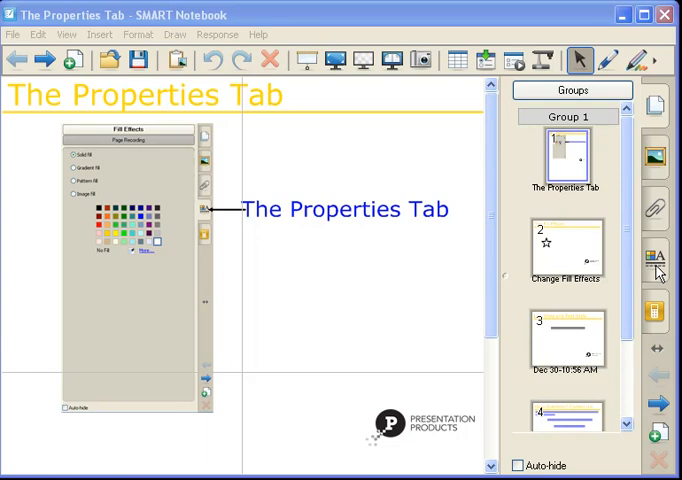
pyautogui.moveTo(658, 270)
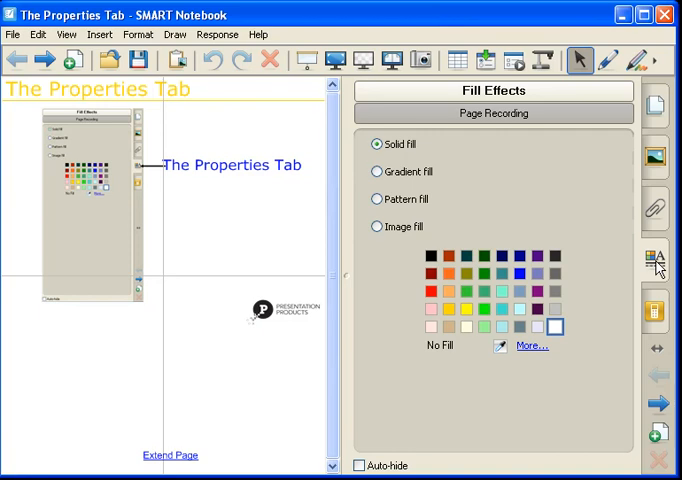
pyautogui.moveTo(508, 304)
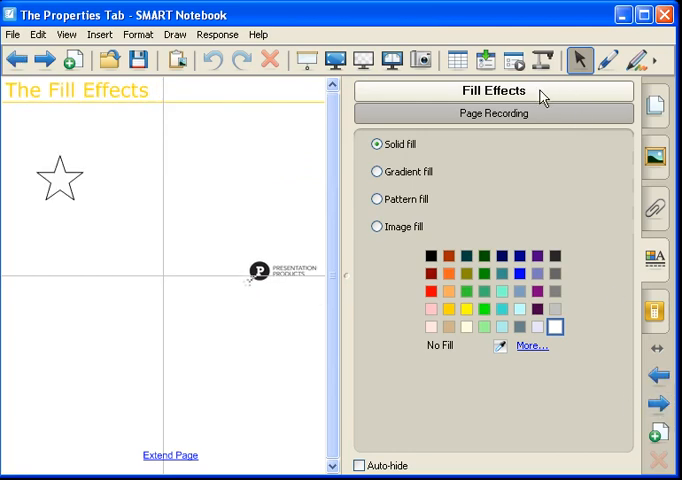
pyautogui.moveTo(272, 154)
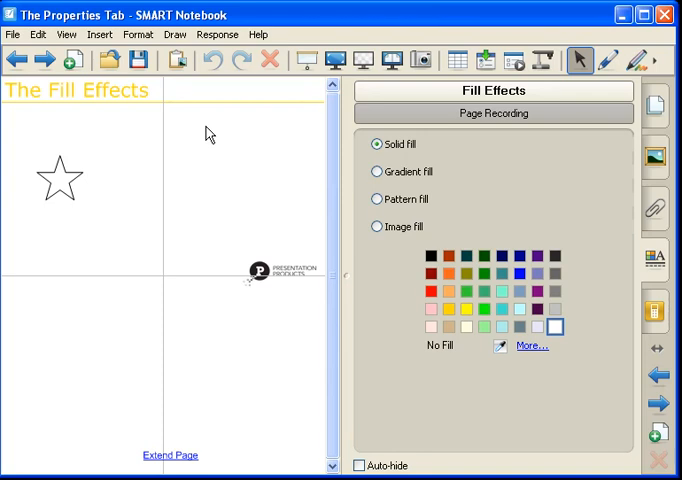
pyautogui.moveTo(456, 220)
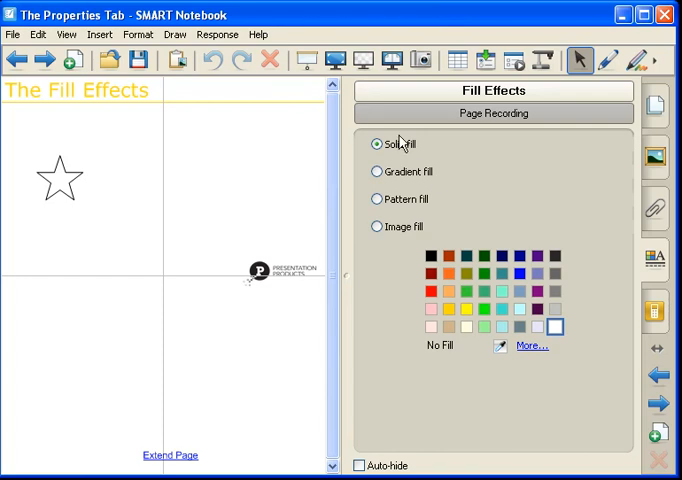
pyautogui.moveTo(496, 300)
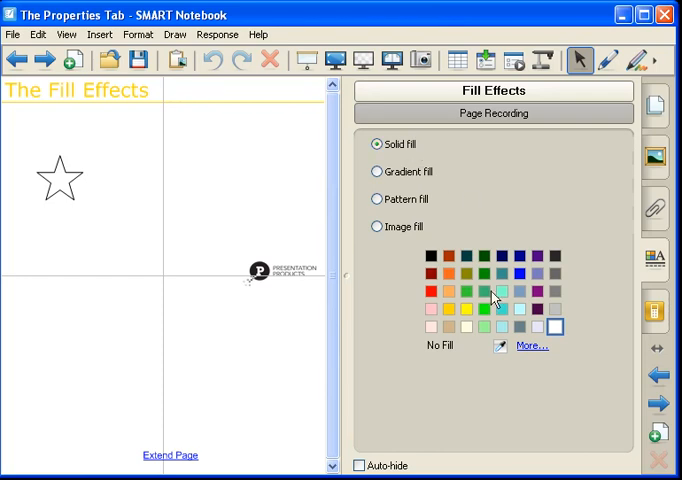
# Step: Cycle the page background through solid green, gradient, dotted pattern, then image fill
pyautogui.click(484, 292)
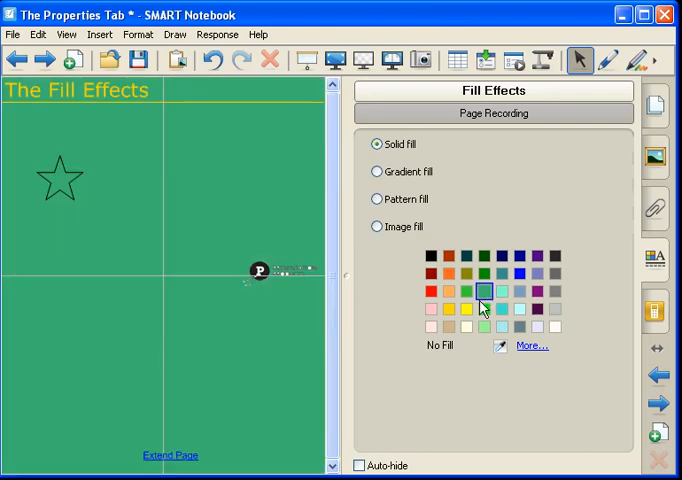
pyautogui.click(372, 172)
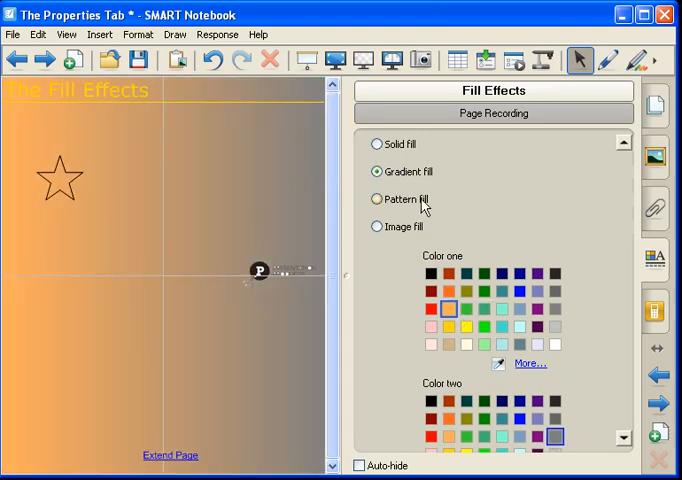
pyautogui.click(376, 200)
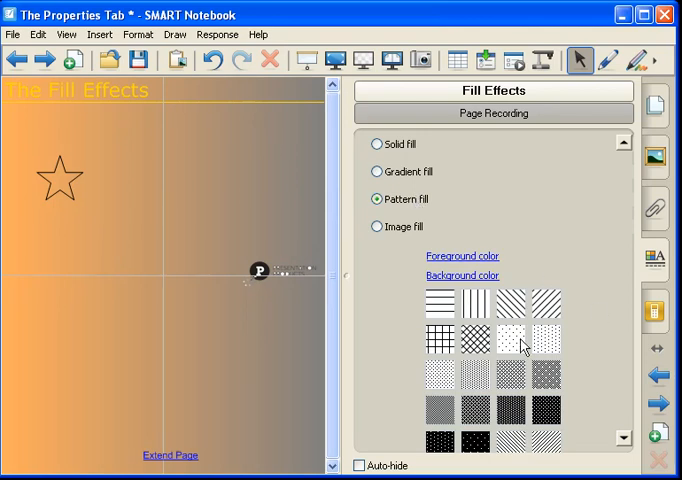
pyautogui.click(512, 340)
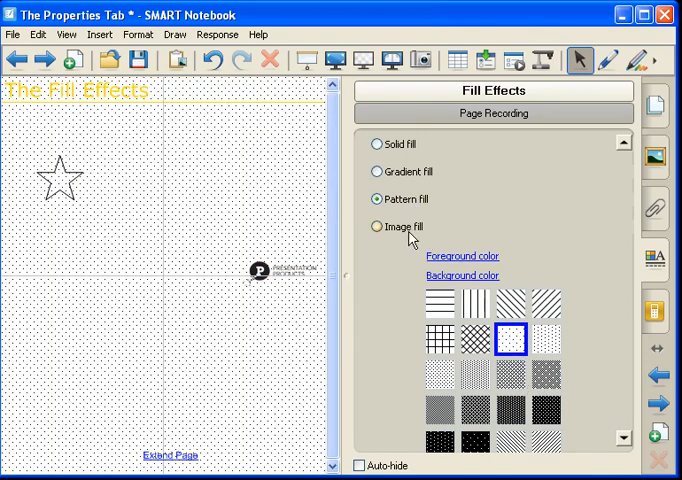
pyautogui.click(374, 226)
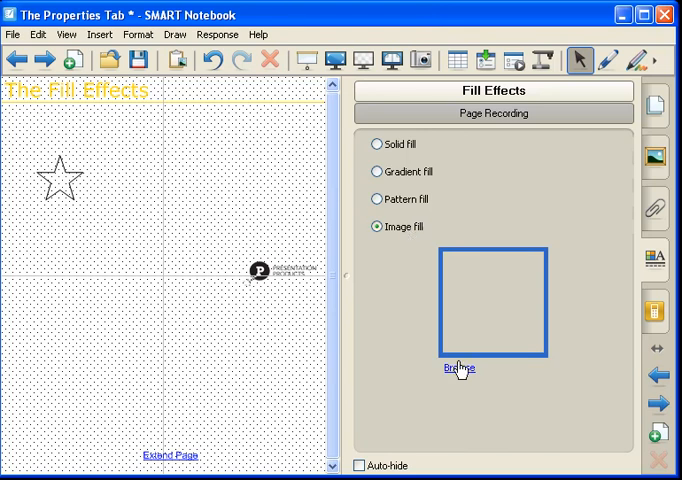
# Step: Browse My Documents > My Pictures for the shamrock image to tile across the page
pyautogui.click(452, 366)
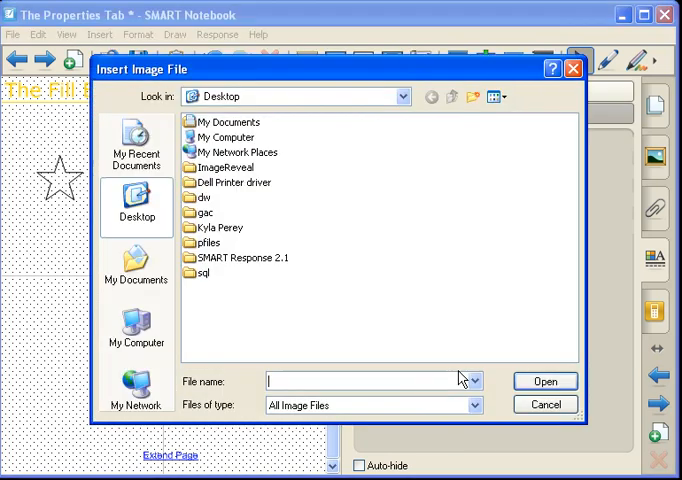
pyautogui.moveTo(210, 258)
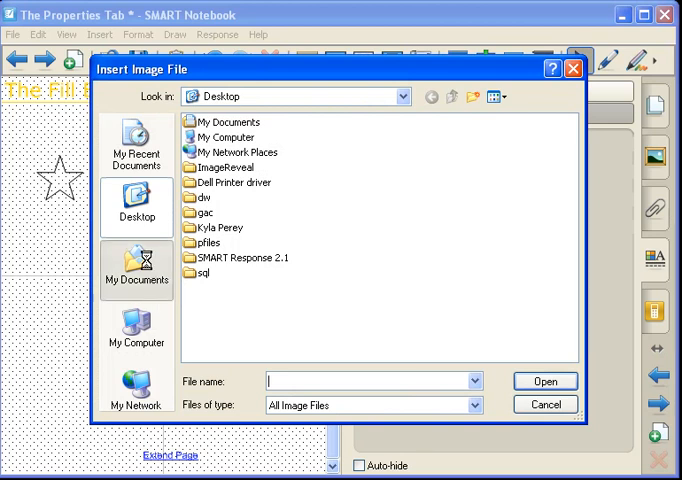
pyautogui.click(136, 264)
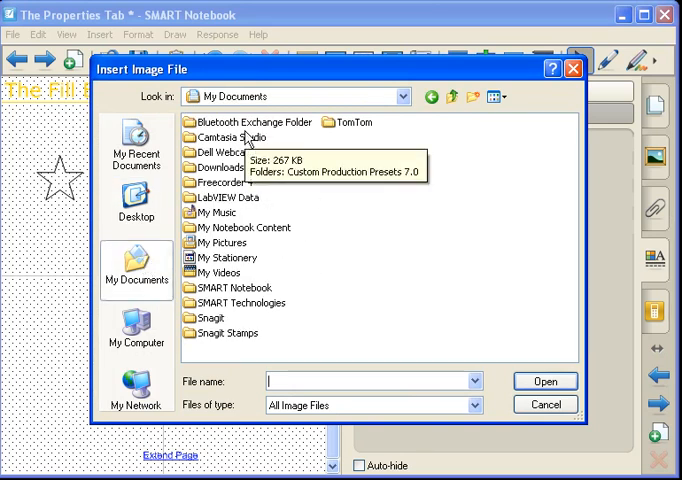
pyautogui.moveTo(256, 168)
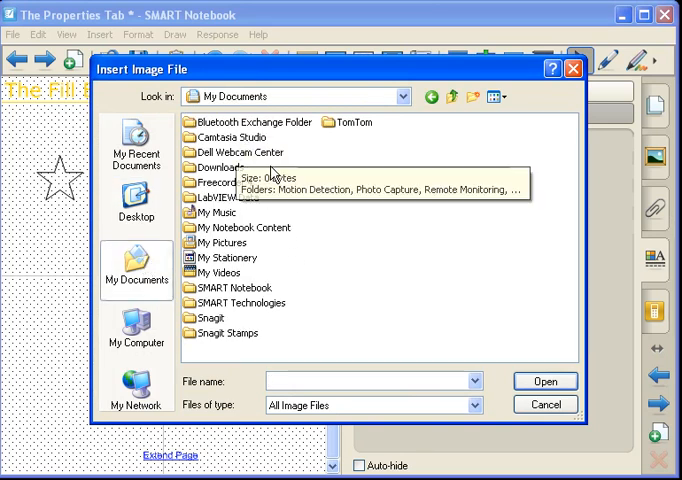
pyautogui.moveTo(212, 256)
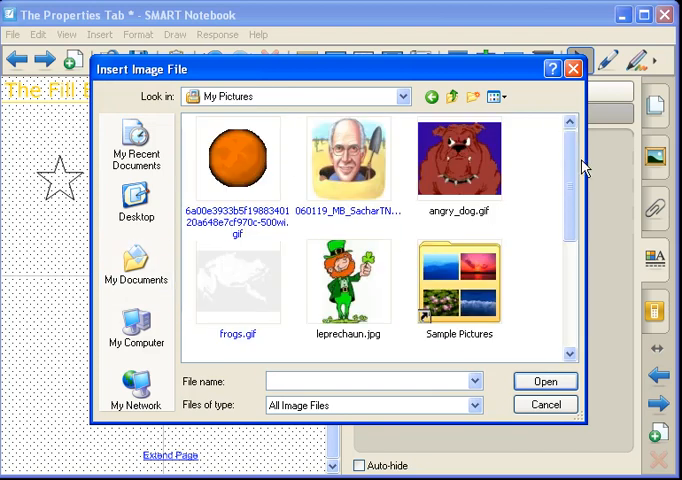
pyautogui.scroll(-3)
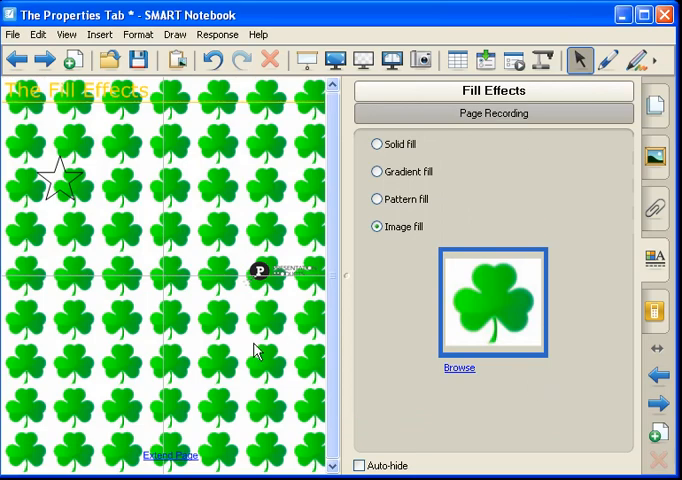
pyautogui.moveTo(456, 200)
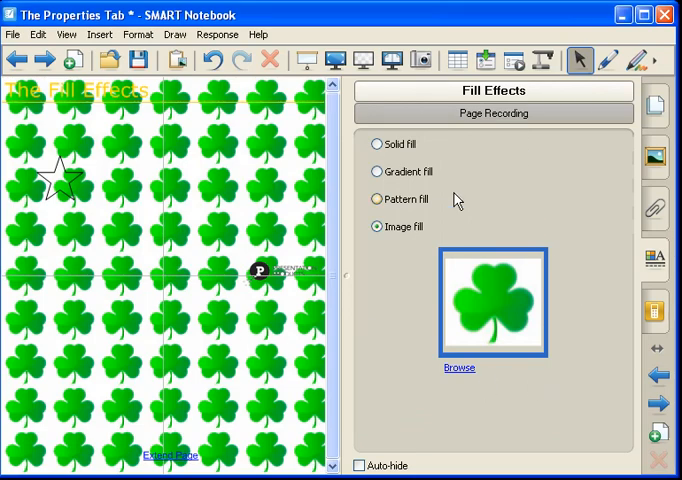
# Step: Reset the page to a solid white background and select the star
pyautogui.click(374, 144)
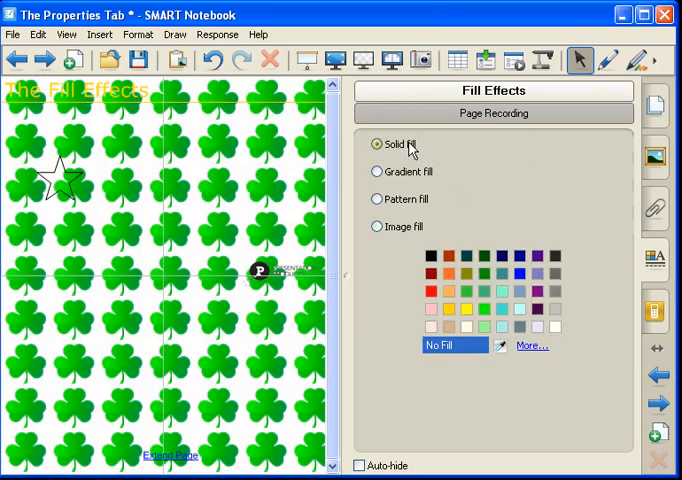
pyautogui.click(556, 328)
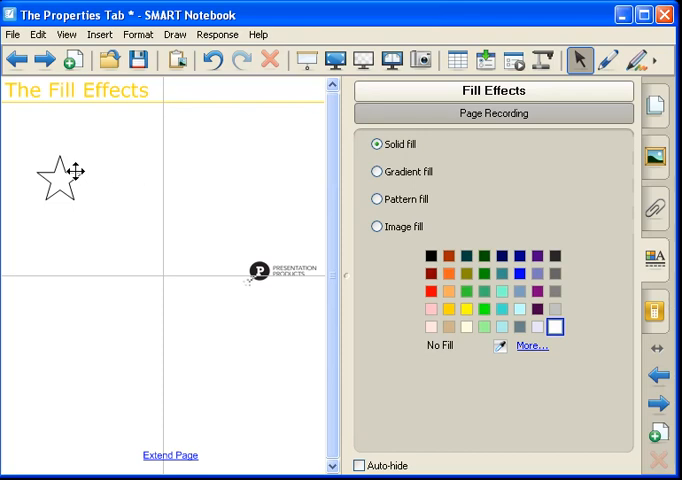
pyautogui.click(60, 176)
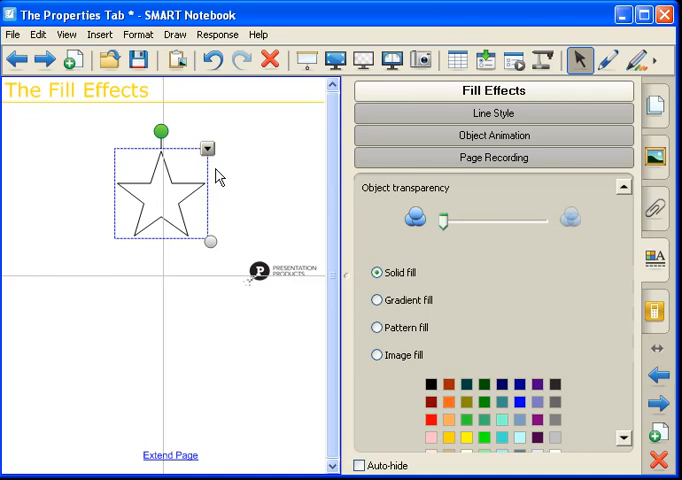
pyautogui.moveTo(190, 184)
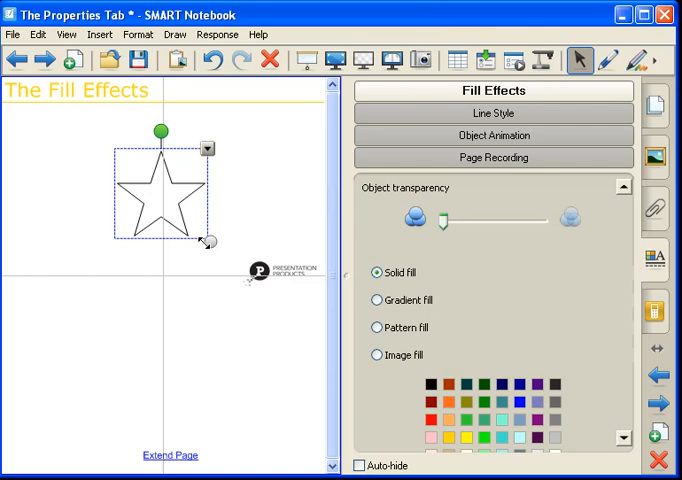
pyautogui.moveTo(204, 152)
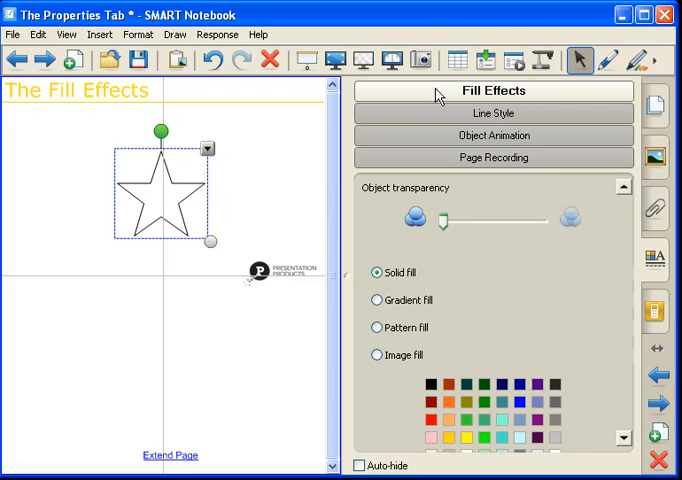
pyautogui.moveTo(516, 392)
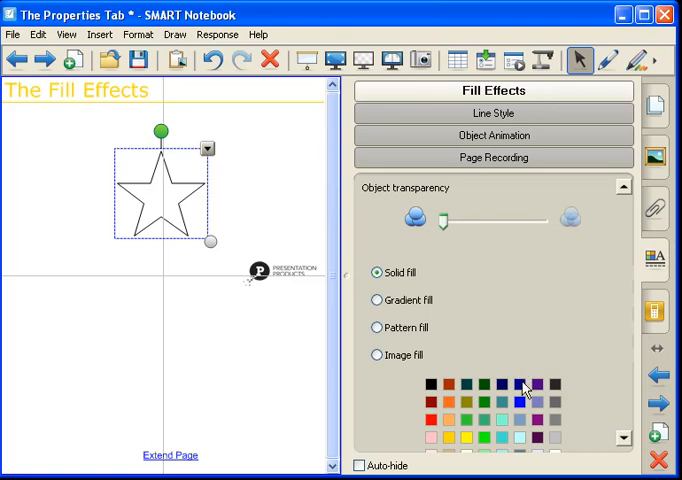
# Step: Fill the selected star with solid dark blue
pyautogui.click(520, 384)
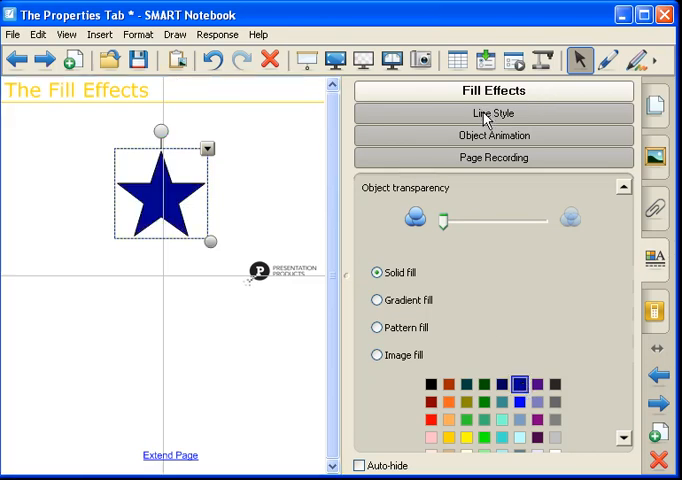
# Step: Give the star a thicker yellow outline and choose a dotted line style
pyautogui.click(492, 112)
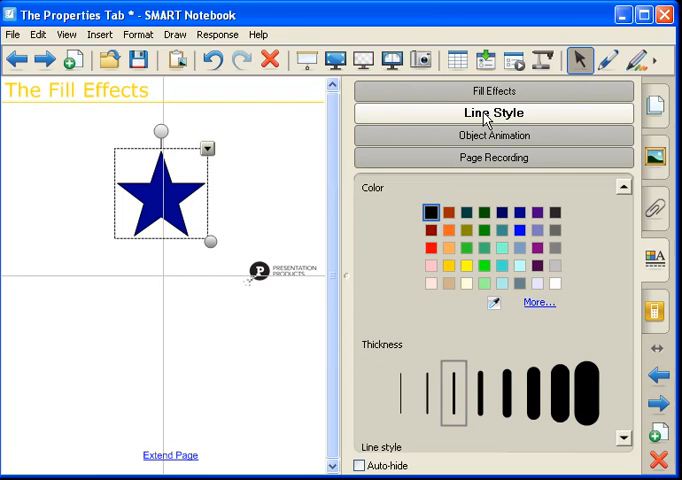
pyautogui.moveTo(476, 136)
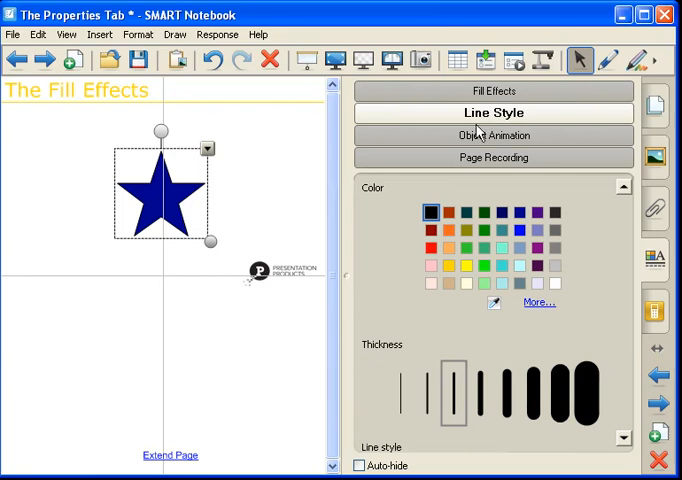
pyautogui.moveTo(518, 264)
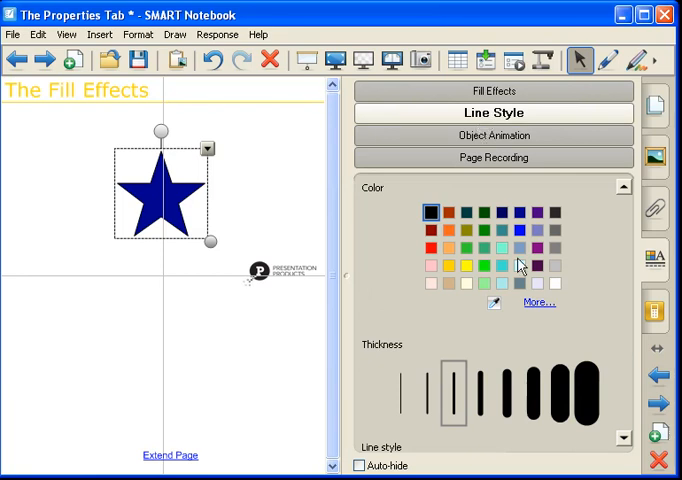
pyautogui.moveTo(520, 252)
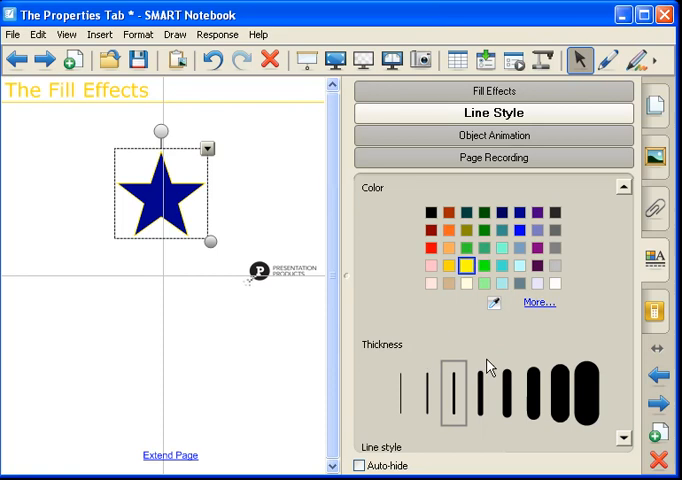
pyautogui.click(512, 390)
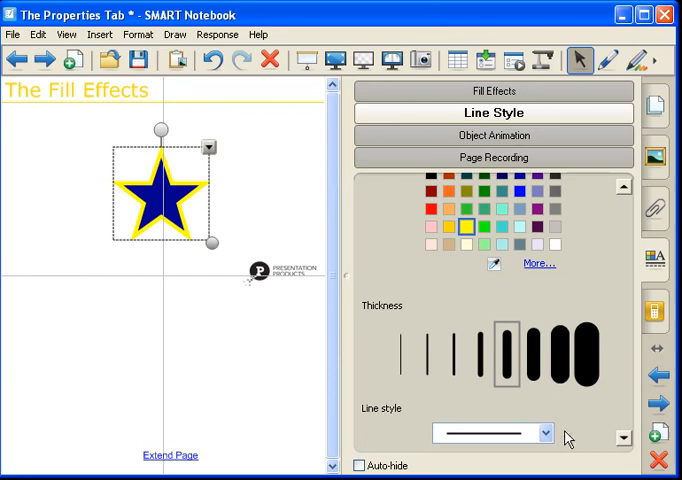
pyautogui.click(536, 428)
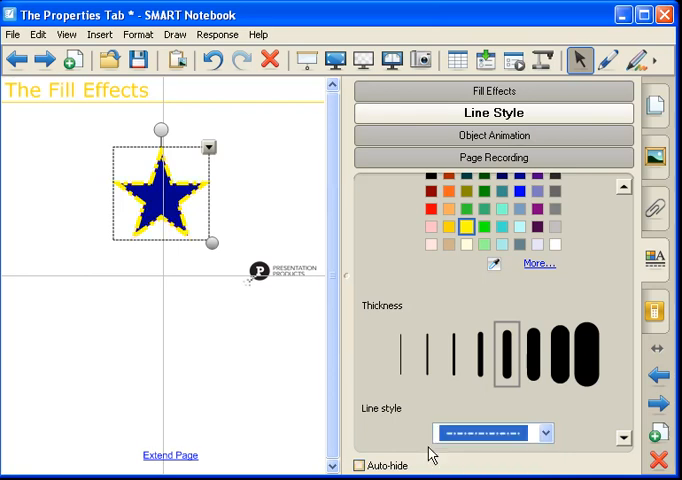
pyautogui.moveTo(556, 172)
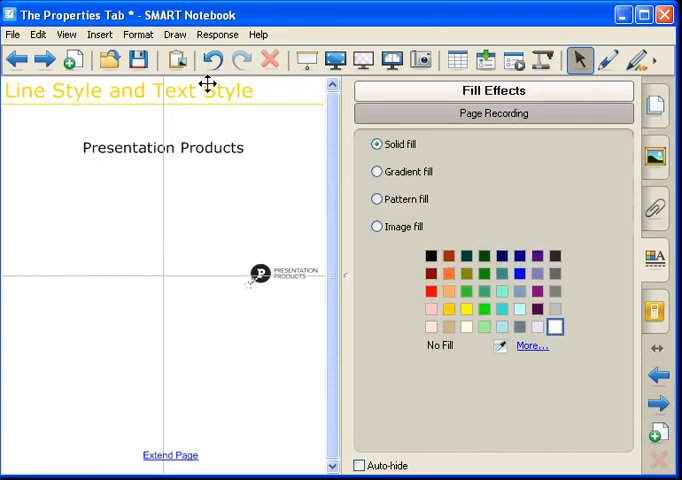
pyautogui.moveTo(224, 152)
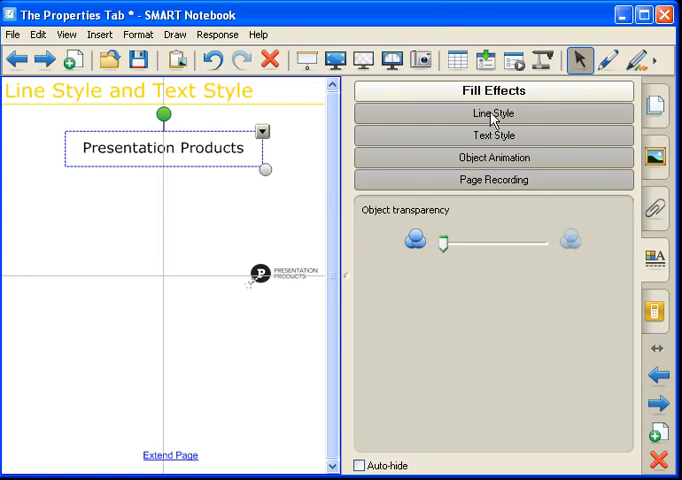
pyautogui.moveTo(492, 136)
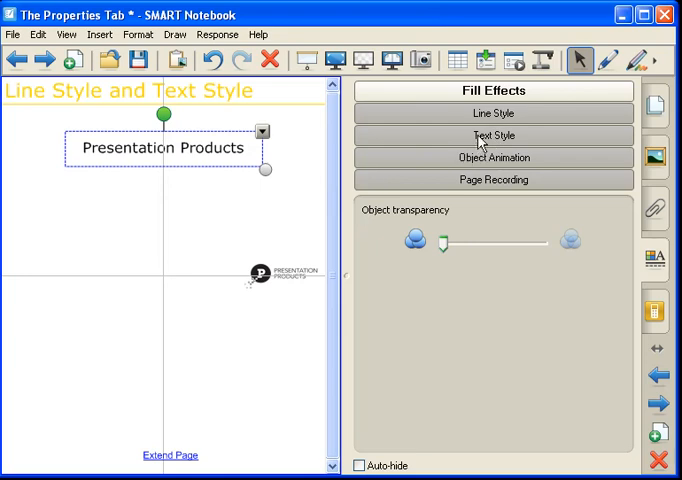
# Step: Colour the Presentation Products text red via Line Style
pyautogui.click(494, 112)
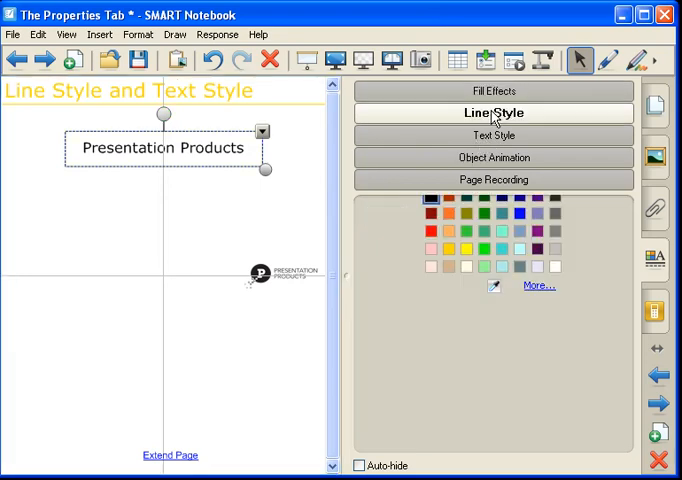
pyautogui.moveTo(528, 240)
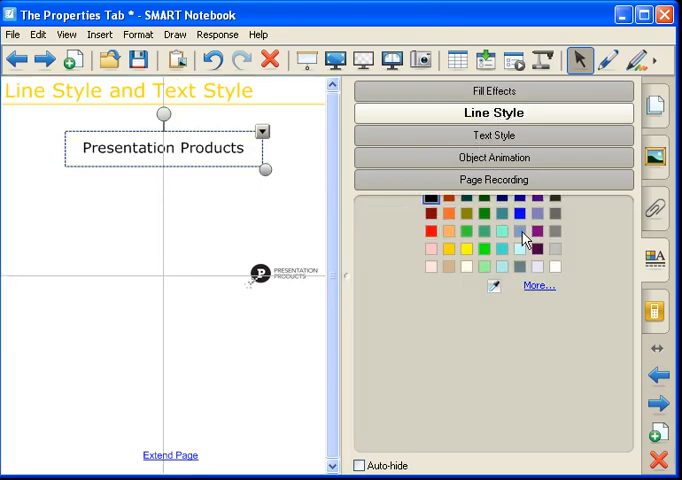
pyautogui.click(488, 232)
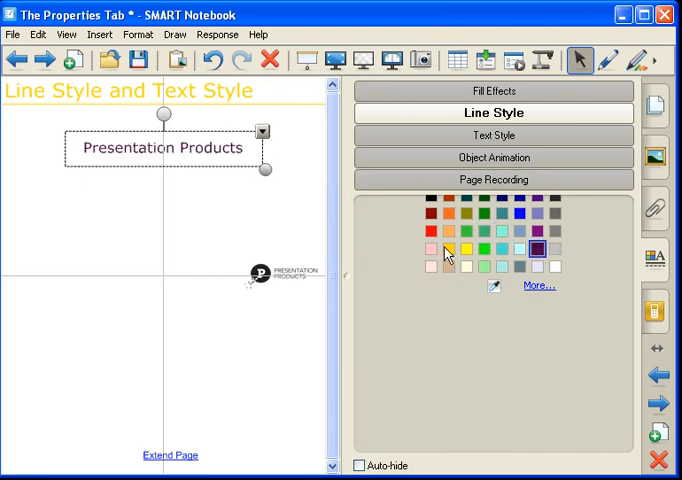
pyautogui.click(428, 244)
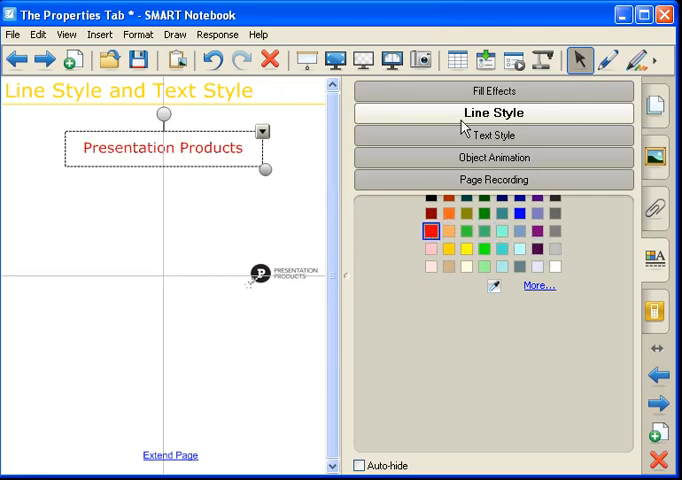
pyautogui.click(492, 136)
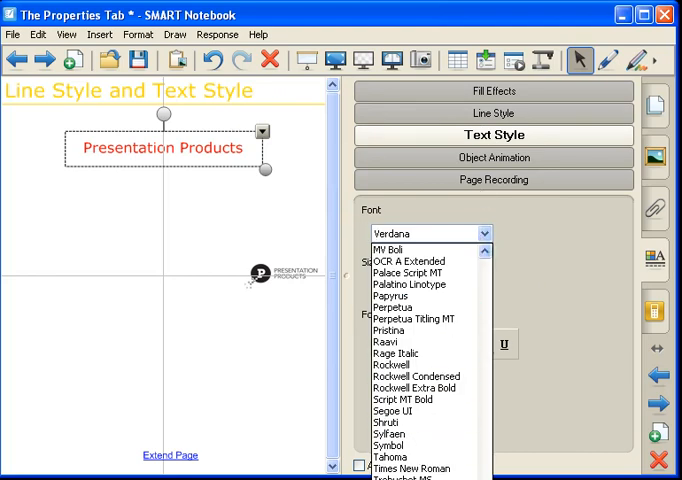
# Step: Set the text to Times New Roman at size 48
pyautogui.click(402, 464)
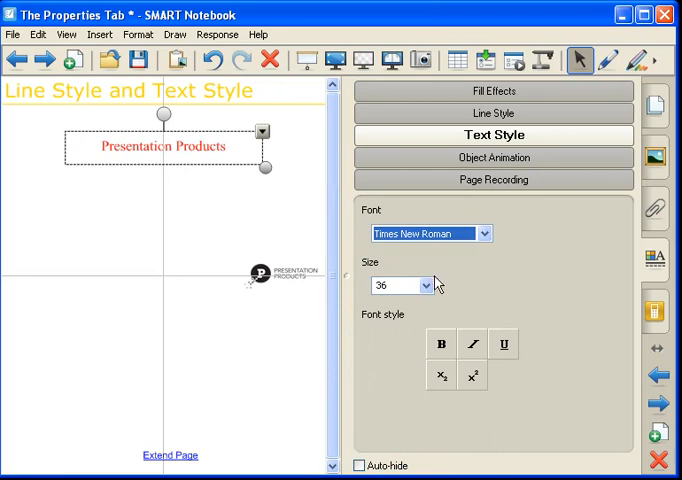
pyautogui.click(424, 284)
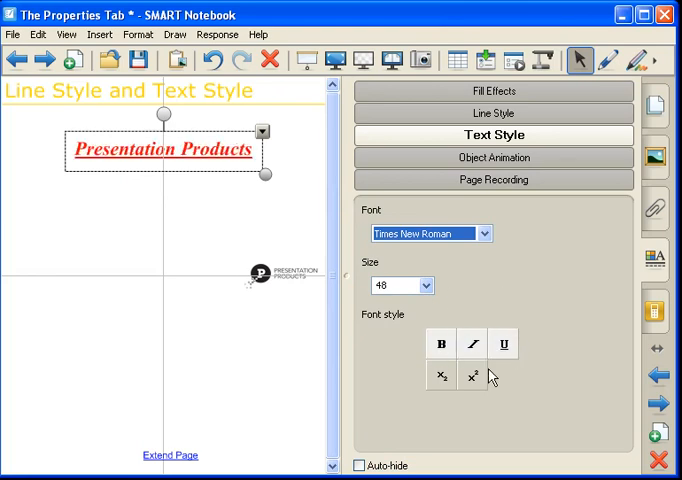
pyautogui.moveTo(564, 386)
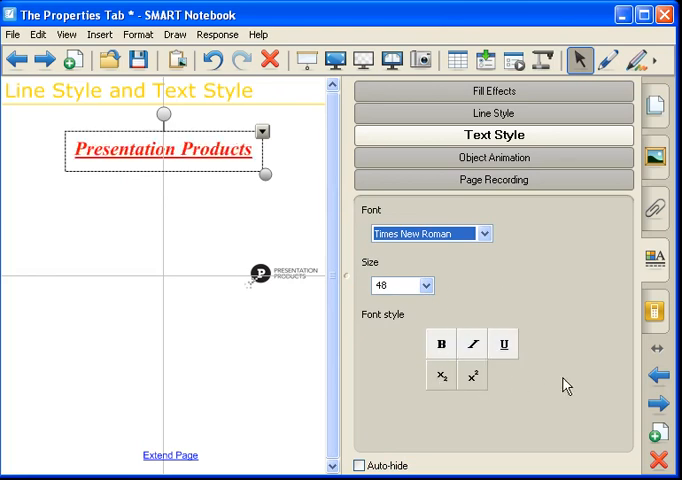